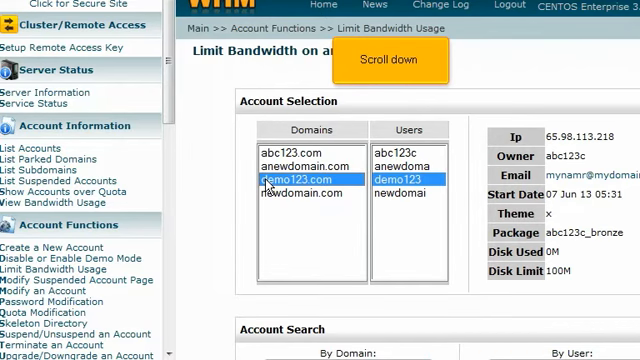
Step: Bring up the Bandwidth Limiter for demo123.com, showing 0 meg used of a 20000 meg limit
scroll("down", 3)
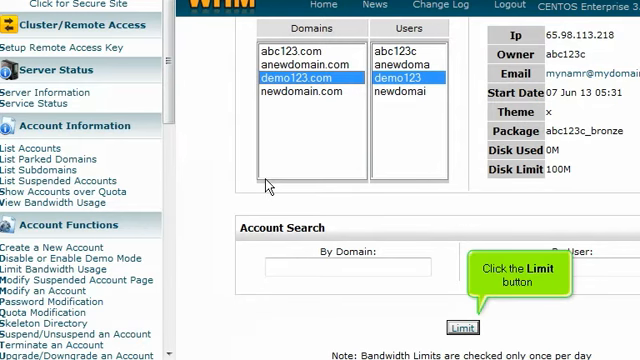
left_click(460, 328)
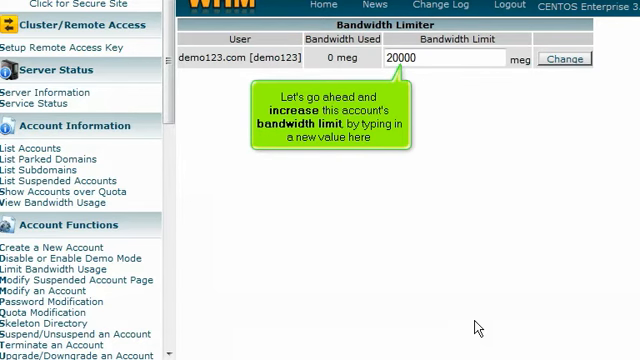
mouse_move(448, 196)
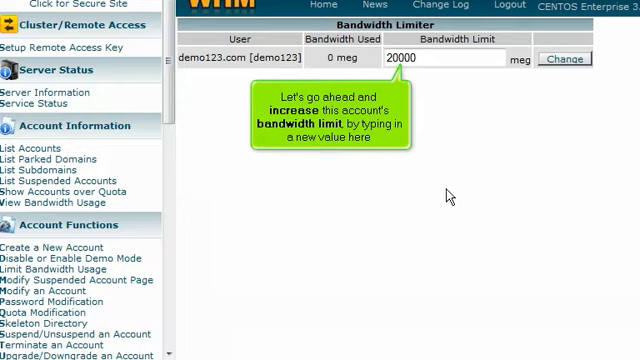
Step: Change demo123.com's bandwidth limit value to 50000 meg and confirm the change
type("50000")
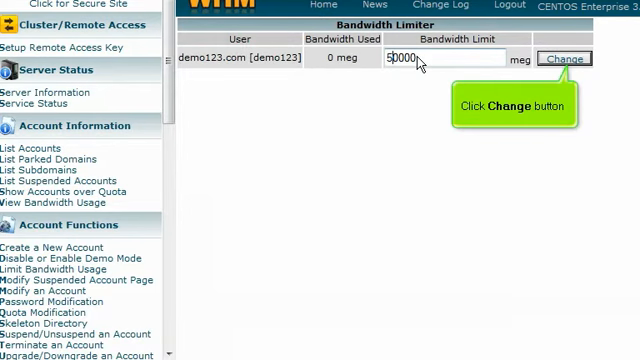
mouse_move(494, 62)
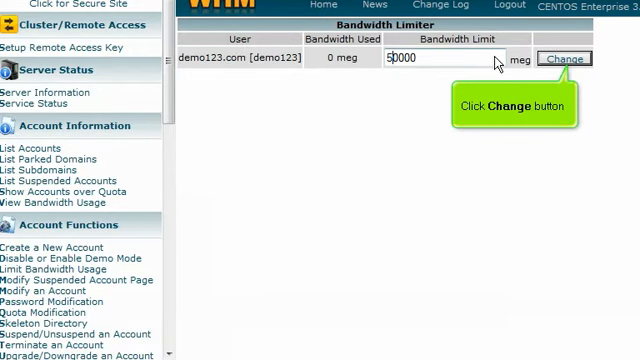
left_click(568, 60)
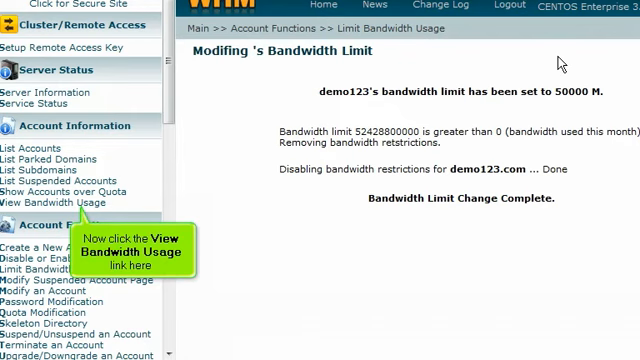
mouse_move(288, 150)
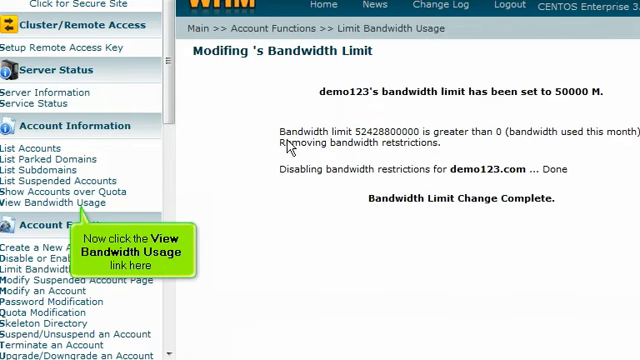
Step: Check all accounts' limits in the View Bandwidth Usage report, then return to WHM Home
left_click(58, 202)
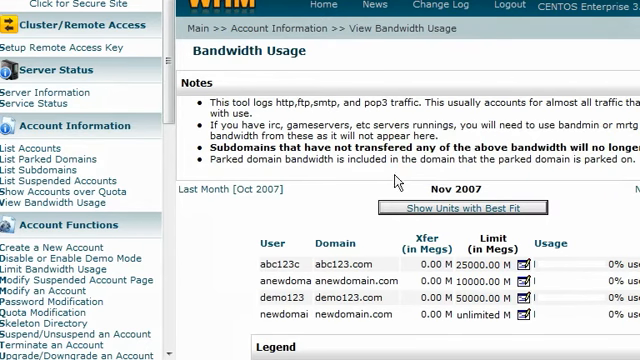
left_click(320, 8)
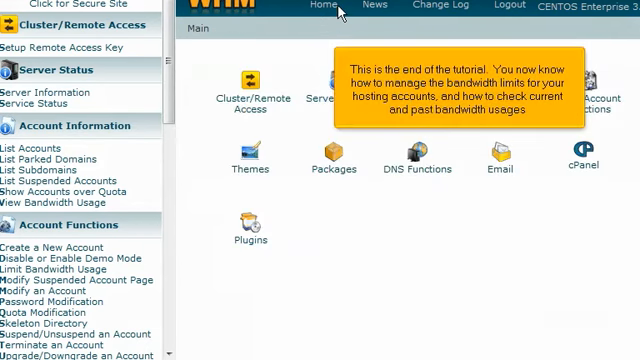